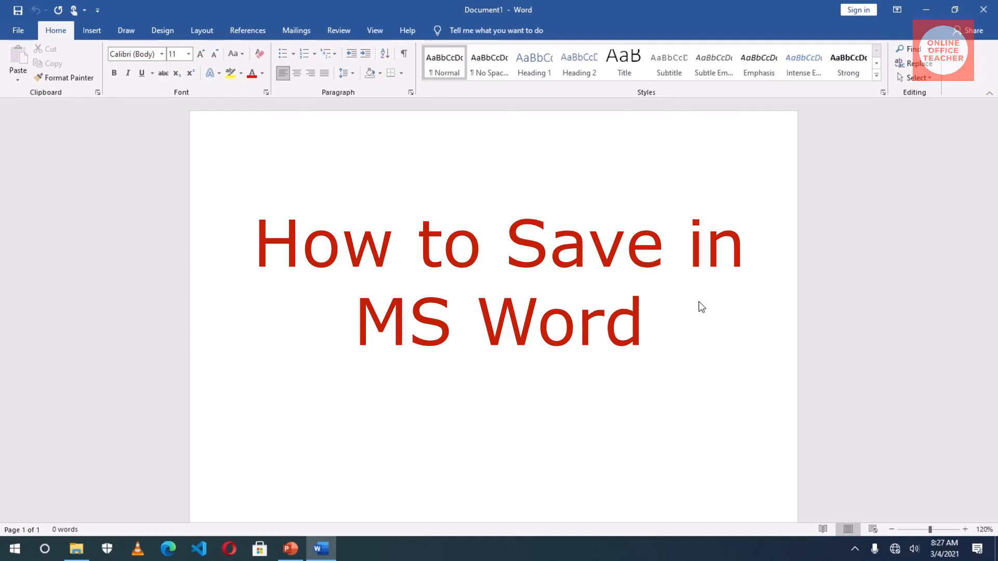
Insert two runs of =rand() sample text to fill about two pages
{"action": "left_click", "coordinate": [261, 189]}
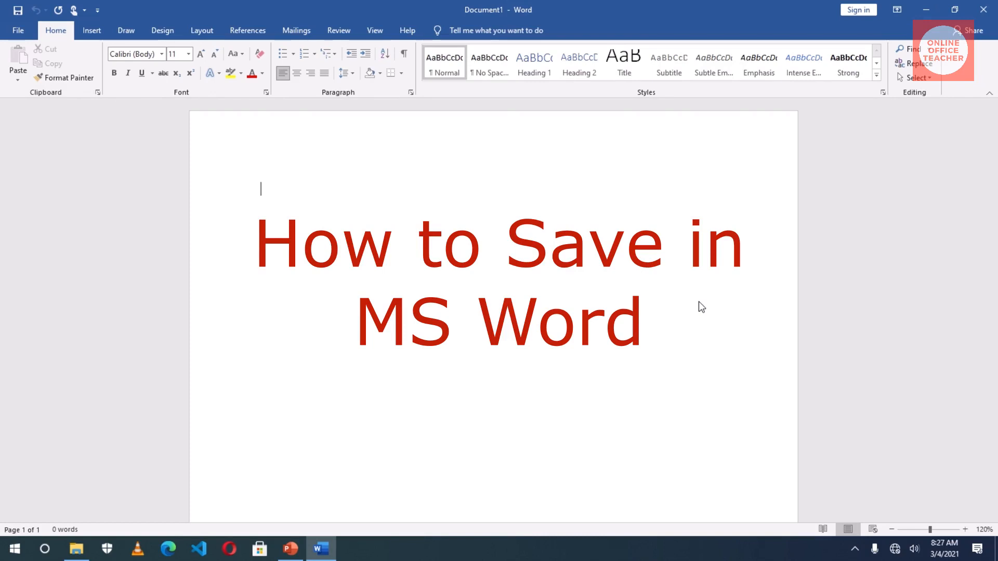
{"action": "mouse_move", "coordinate": [695, 309]}
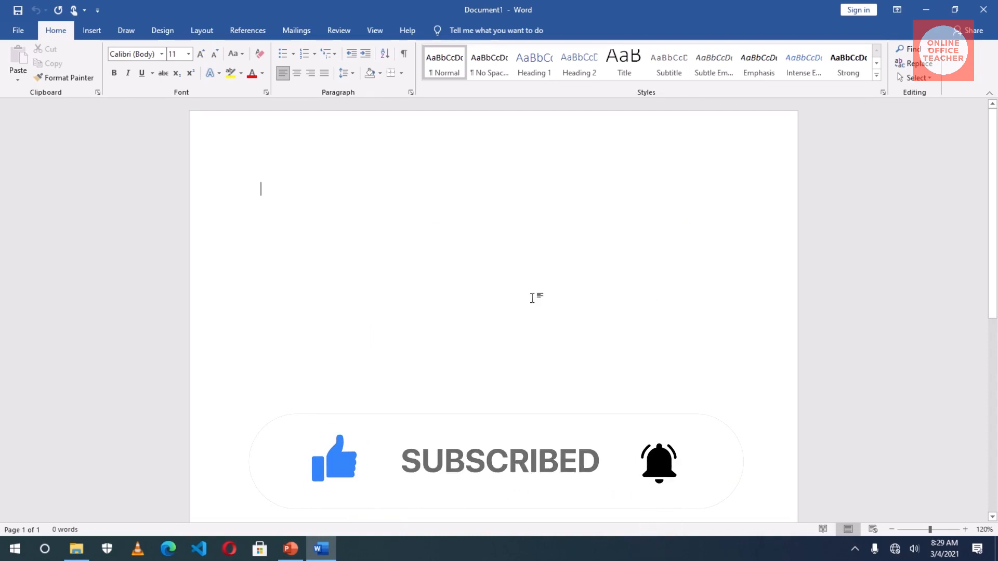
{"action": "type", "text": "=rand("}
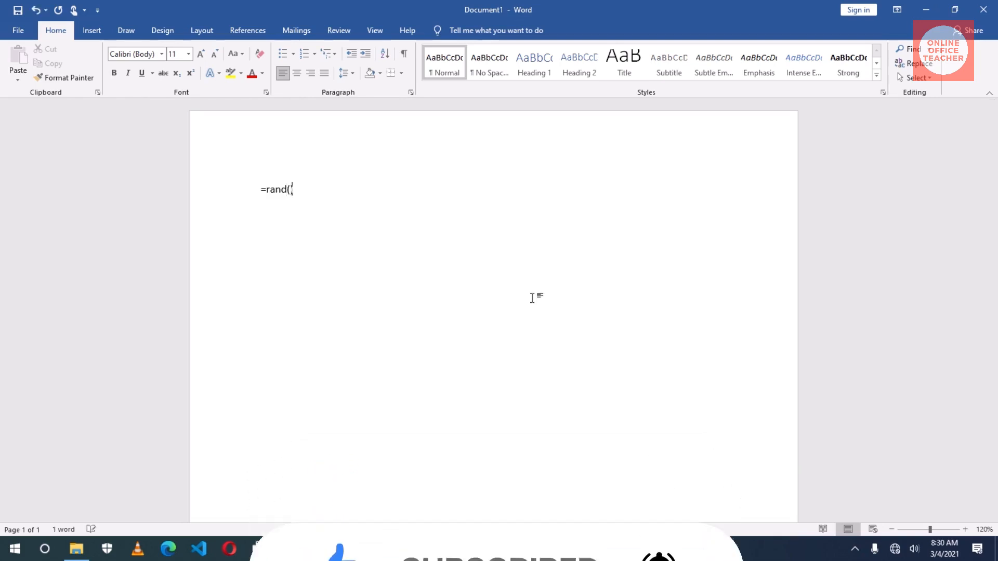
{"action": "type", "text": ")"}
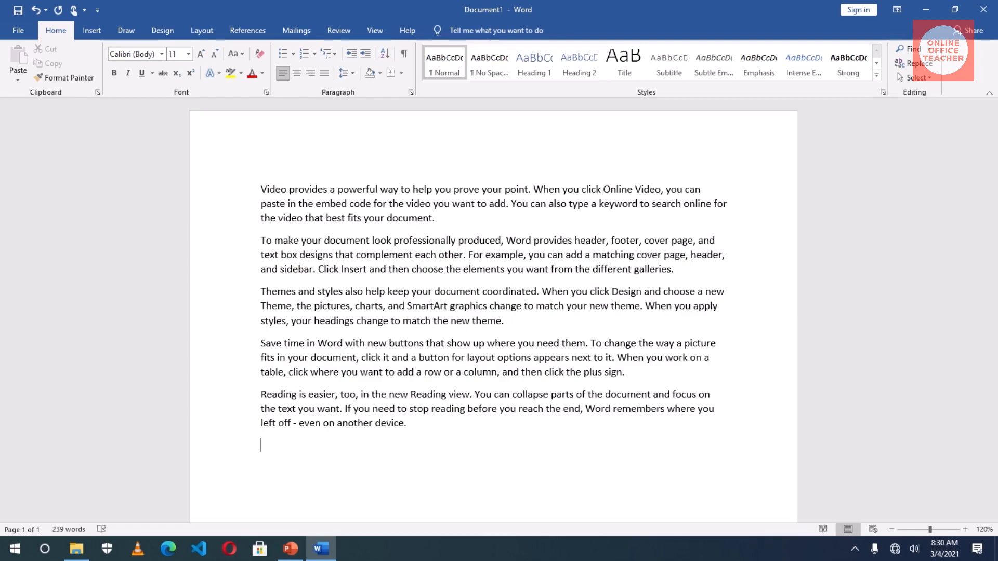
{"action": "type", "text": "=rand()"}
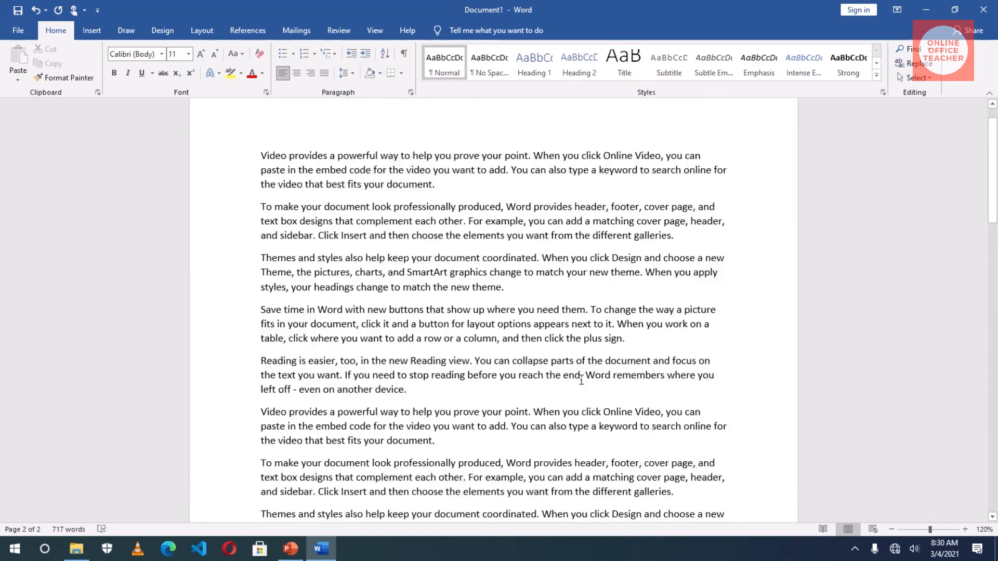
{"action": "scroll", "scroll_direction": "up", "scroll_amount": 3}
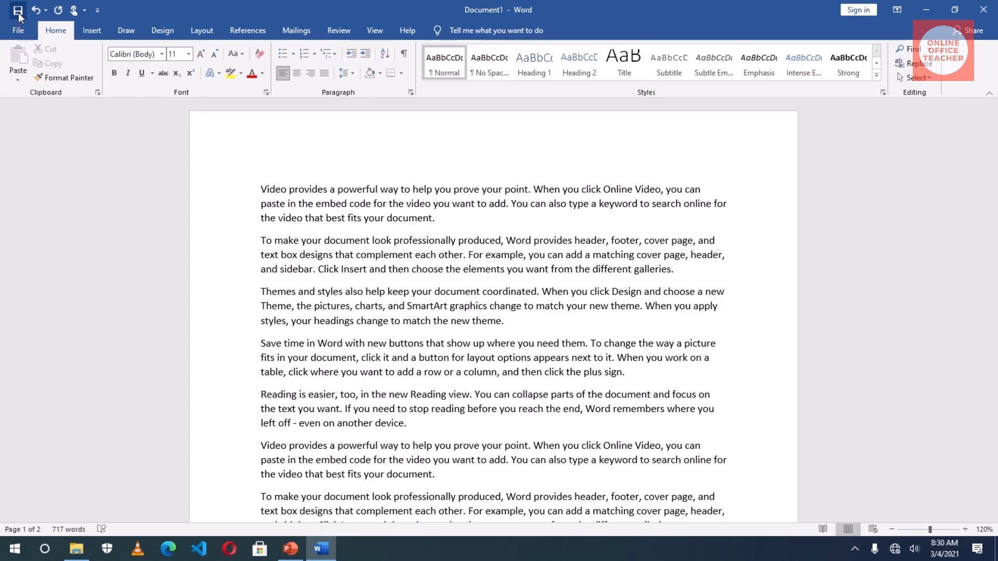
{"action": "mouse_move", "coordinate": [17, 10]}
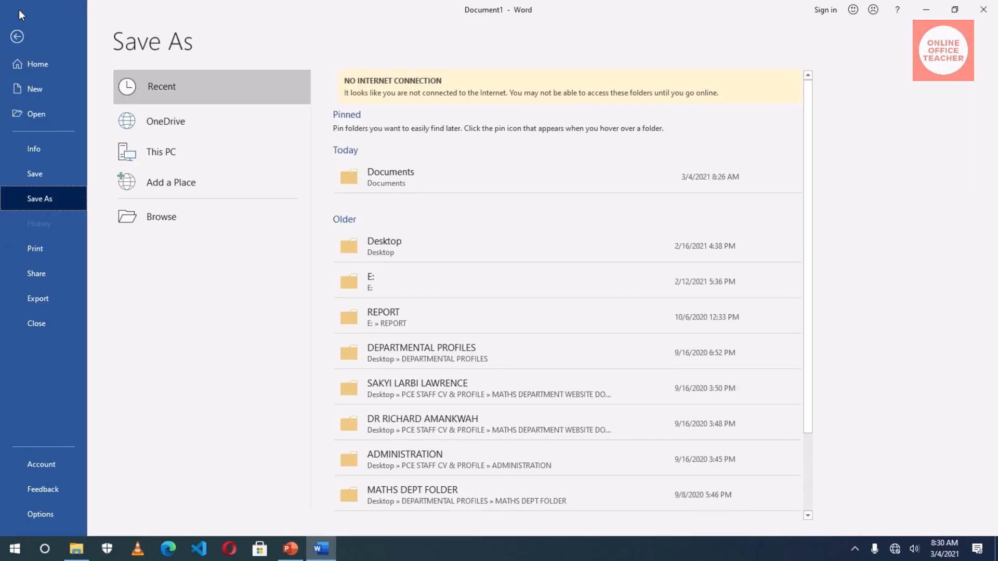
{"action": "mouse_move", "coordinate": [422, 424]}
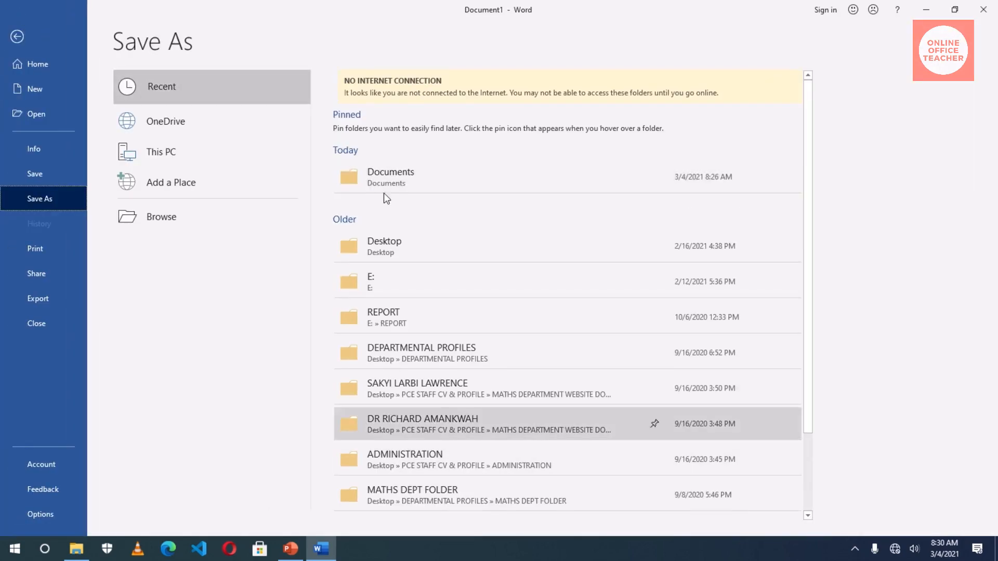
{"action": "mouse_move", "coordinate": [410, 294]}
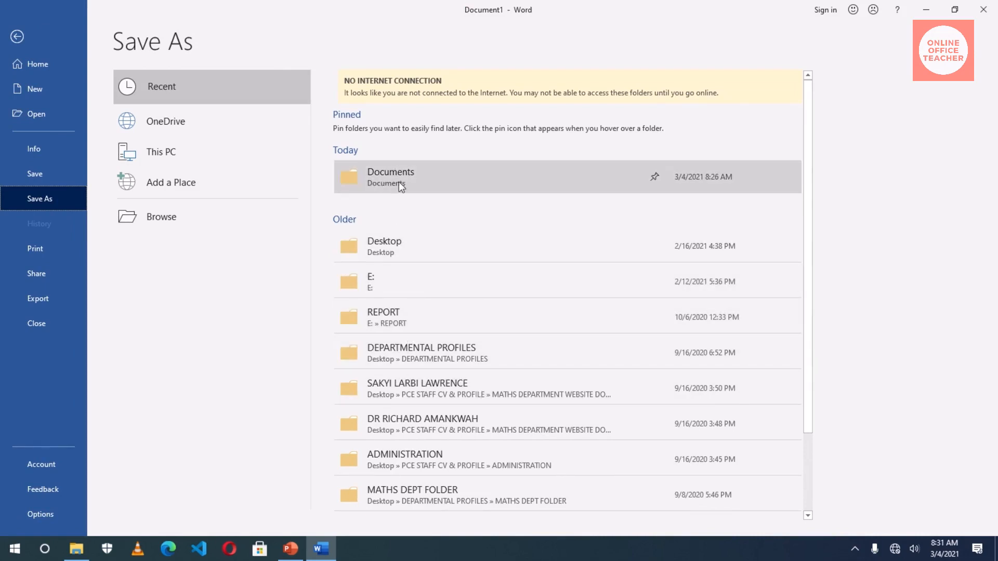
{"action": "mouse_move", "coordinate": [400, 185]}
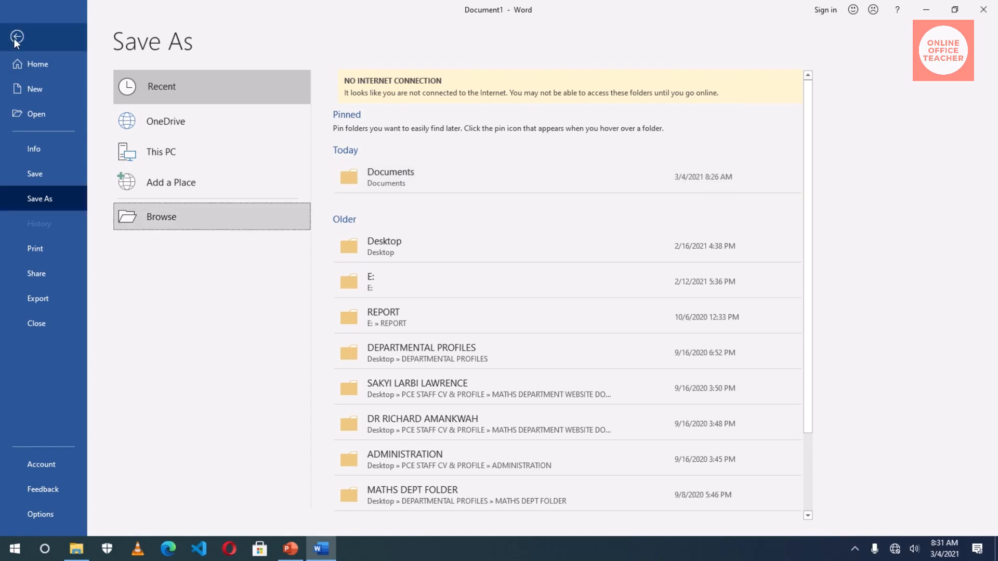
{"action": "left_click", "coordinate": [16, 38]}
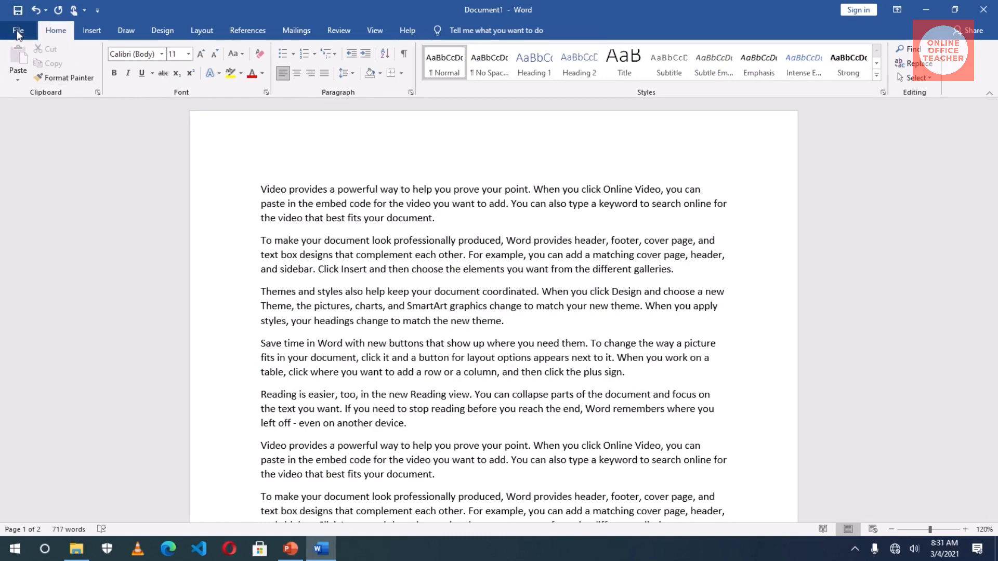
{"action": "left_click", "coordinate": [18, 31]}
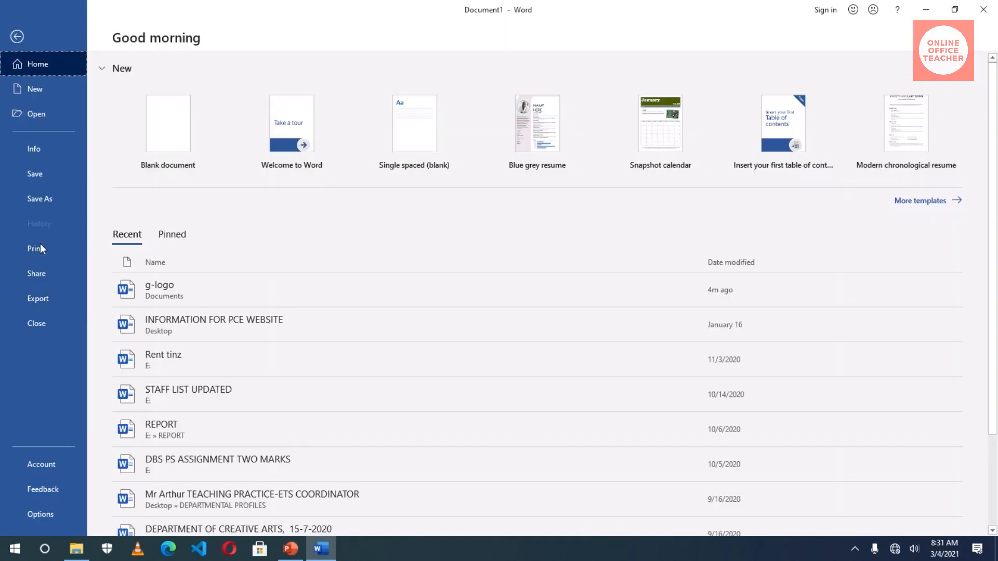
{"action": "left_click", "coordinate": [40, 198]}
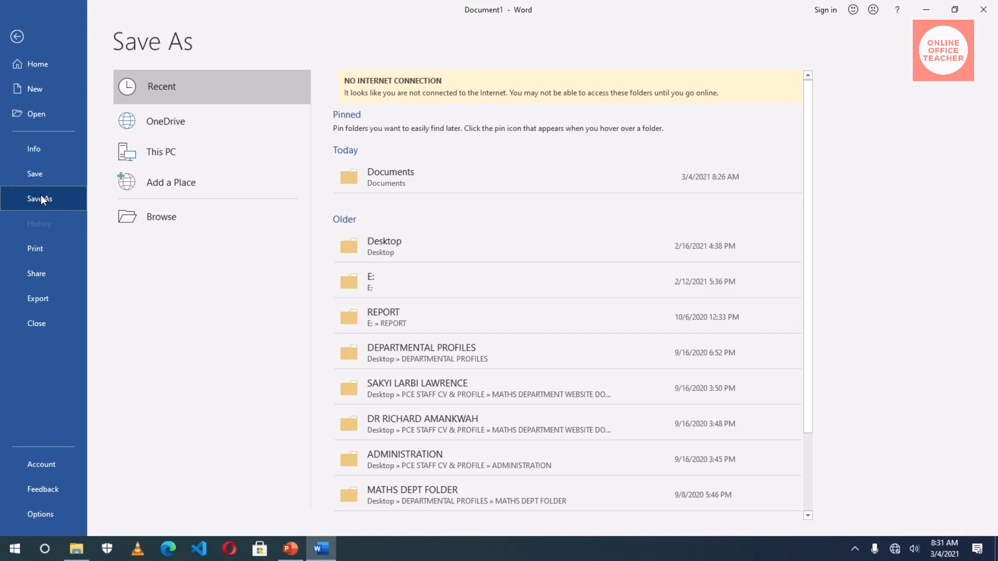
{"action": "mouse_move", "coordinate": [17, 36]}
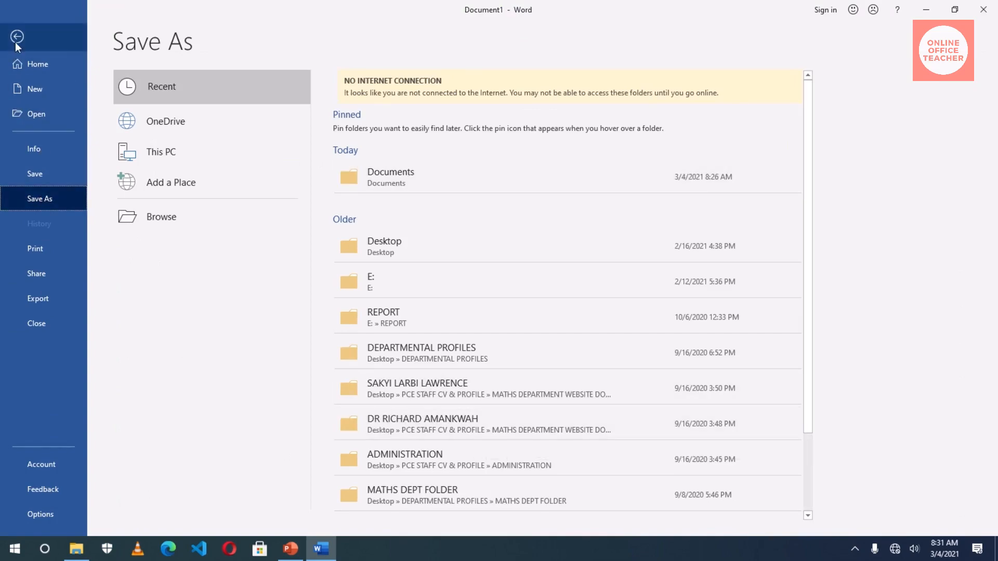
{"action": "left_click", "coordinate": [17, 37]}
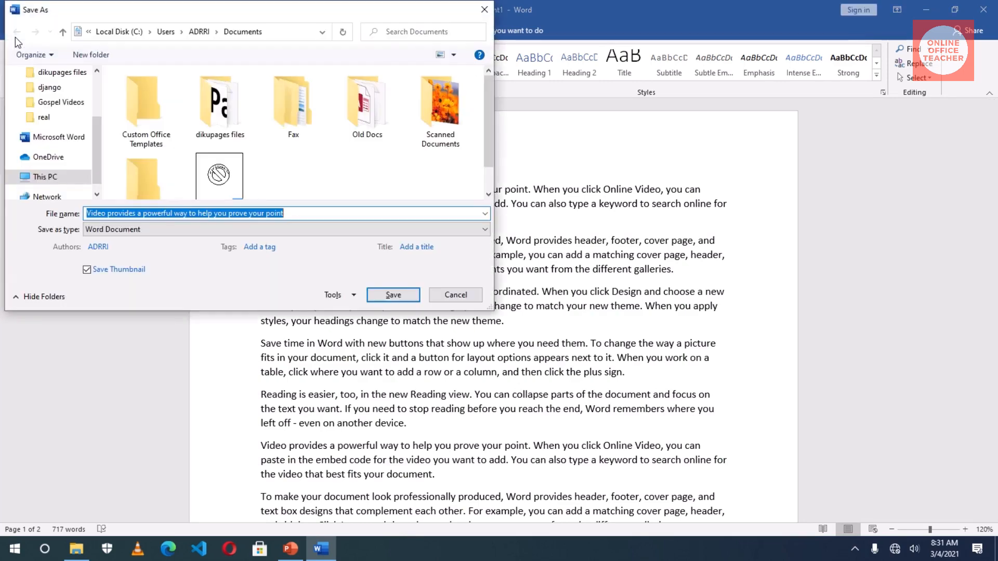
{"action": "mouse_move", "coordinate": [16, 32]}
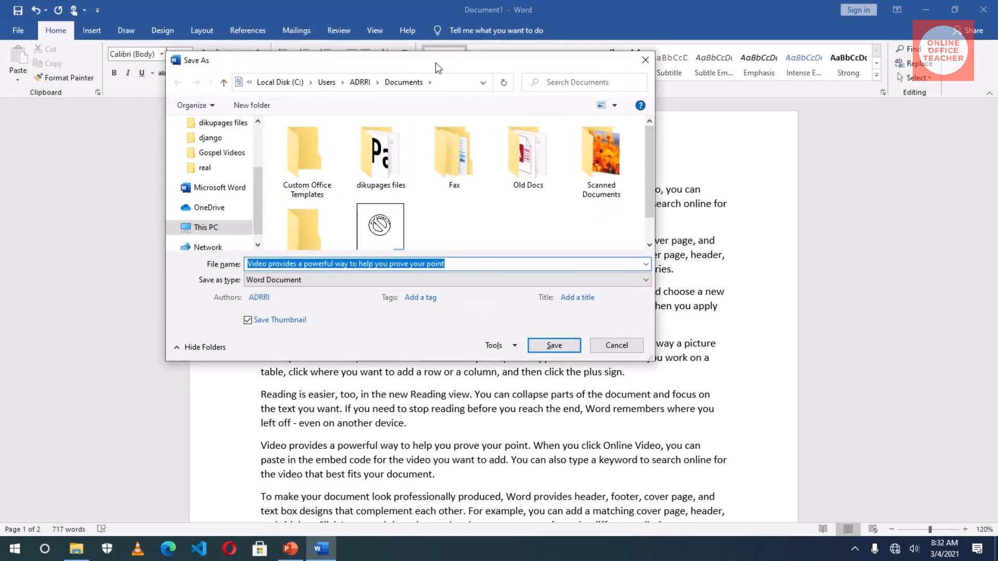
{"action": "mouse_move", "coordinate": [616, 345]}
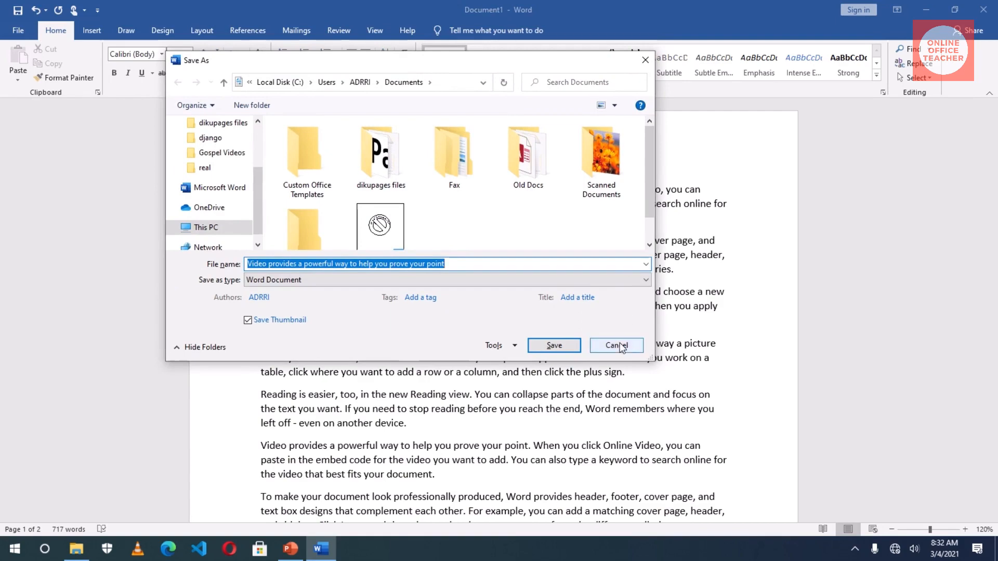
{"action": "left_click", "coordinate": [614, 345]}
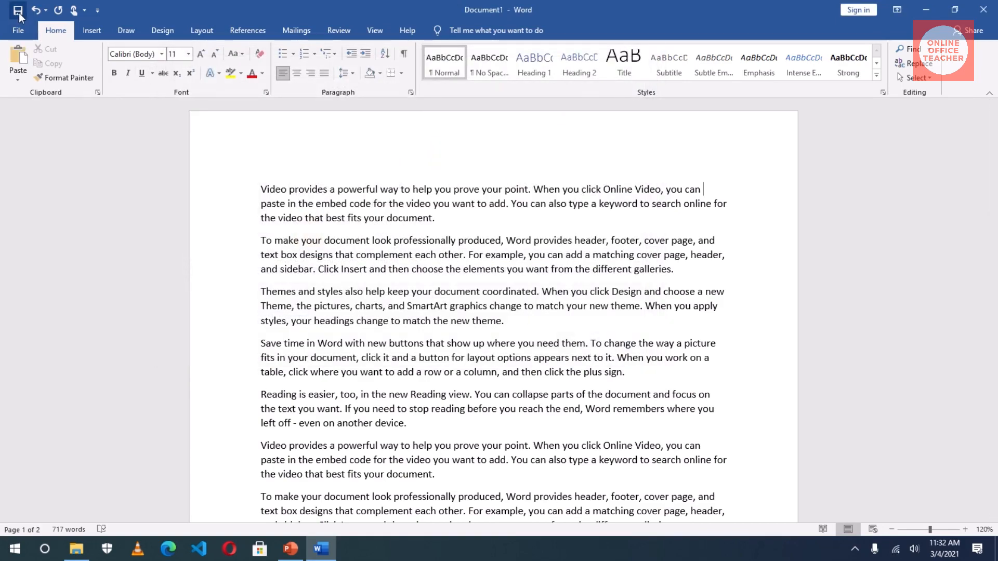
{"action": "mouse_move", "coordinate": [18, 11]}
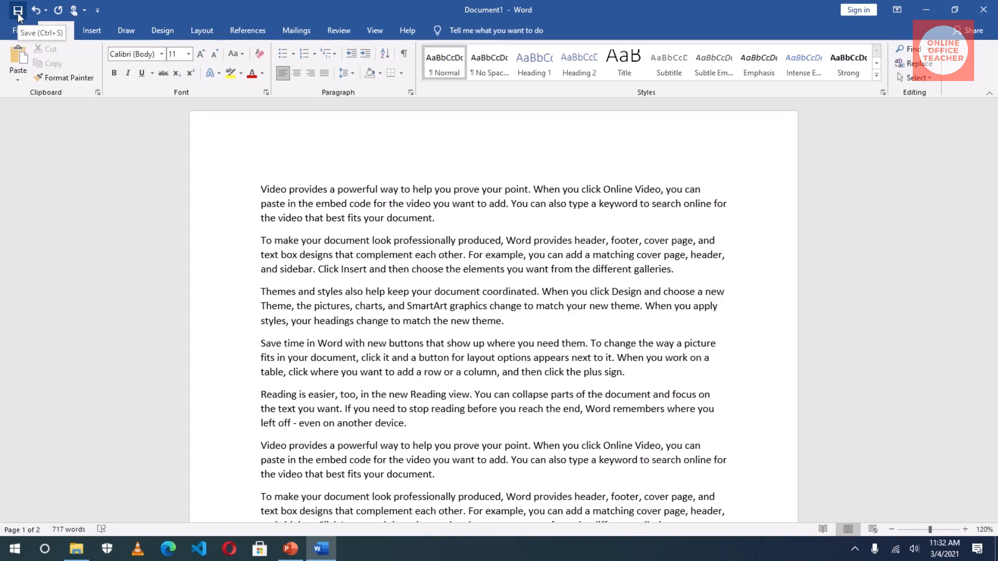
Start saving the untitled Document1 to reach the Save As screen
{"action": "left_click", "coordinate": [701, 190]}
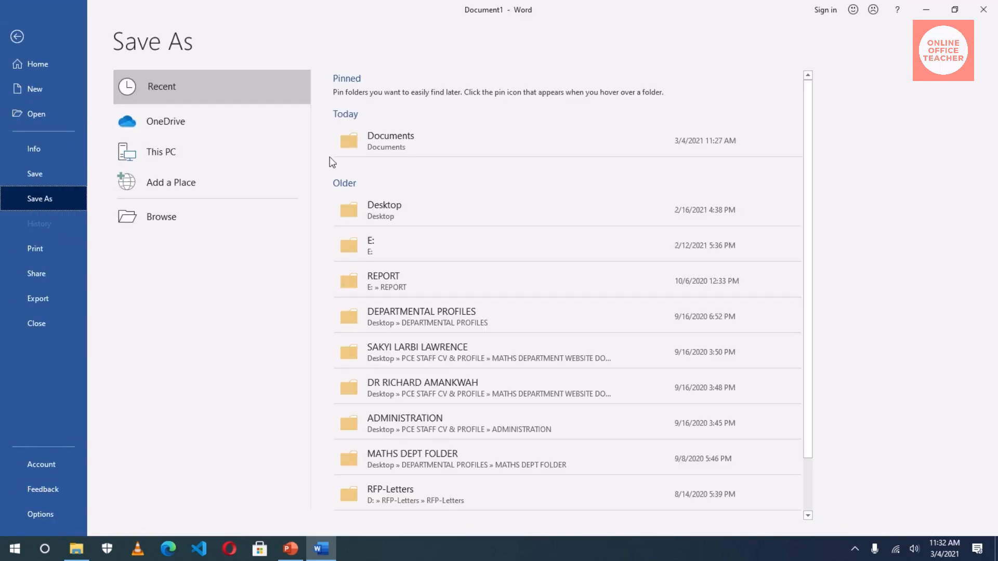
{"action": "mouse_move", "coordinate": [397, 140]}
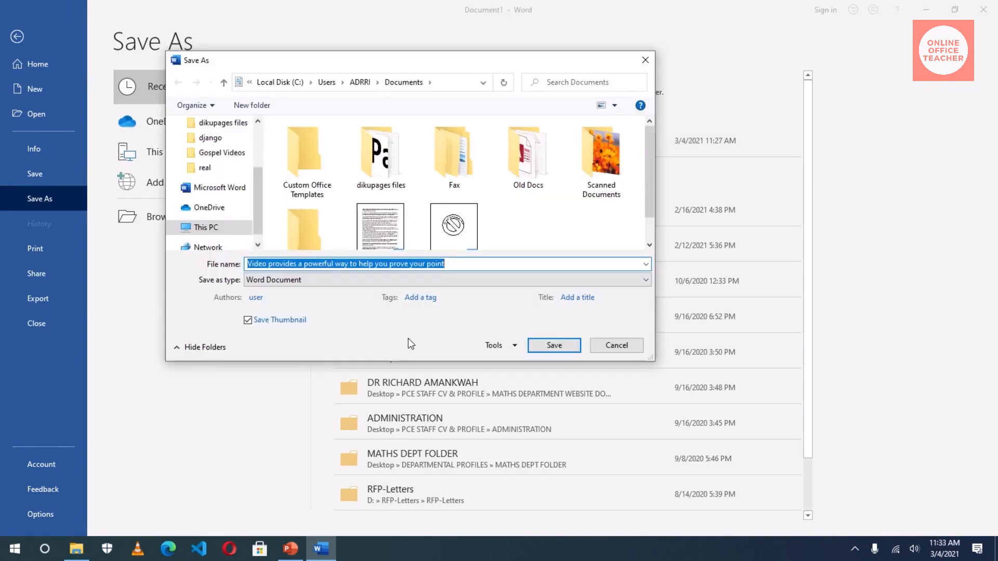
Enter 'how to save' as the file name in place of the suggested name
{"action": "key", "text": "Delete"}
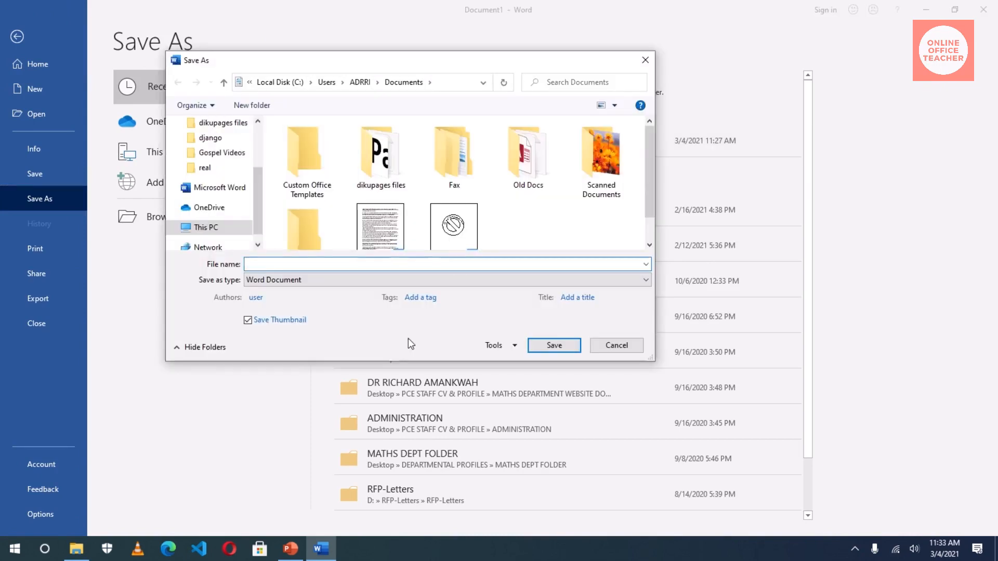
{"action": "left_click", "coordinate": [445, 264]}
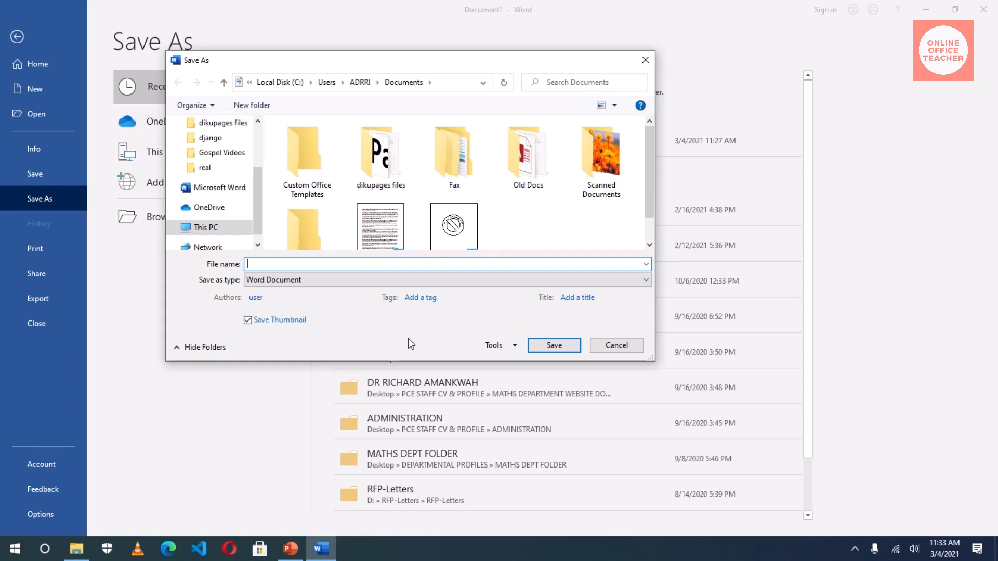
{"action": "type", "text": "how to"}
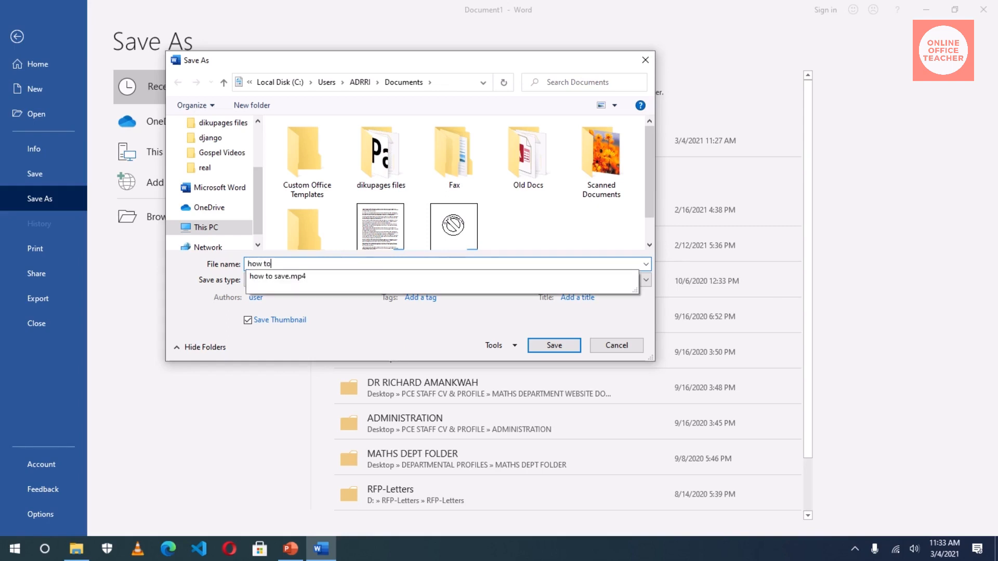
{"action": "type", "text": "save"}
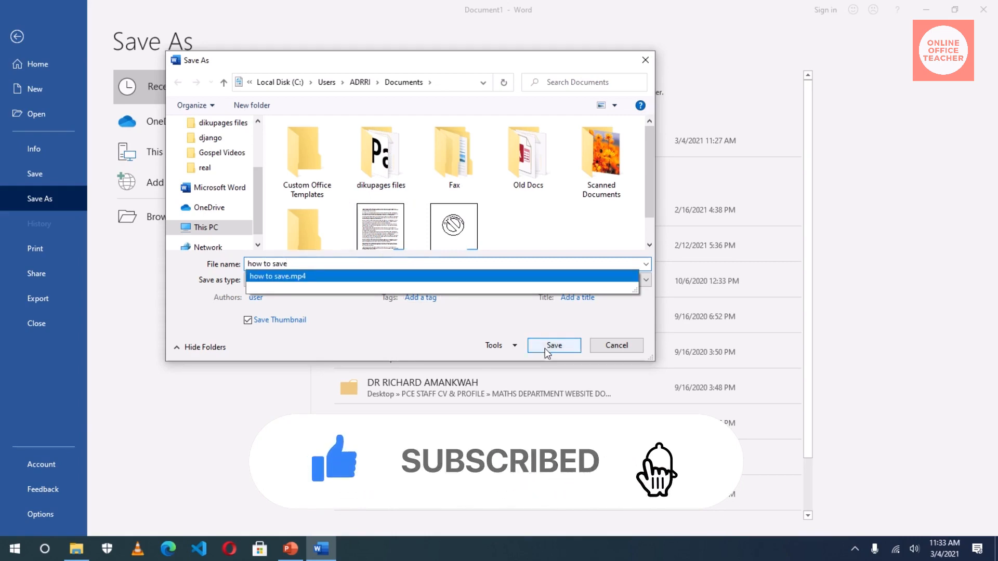
Confirm the save so the title shows 'how to save', then return to the text
{"action": "left_click", "coordinate": [552, 345]}
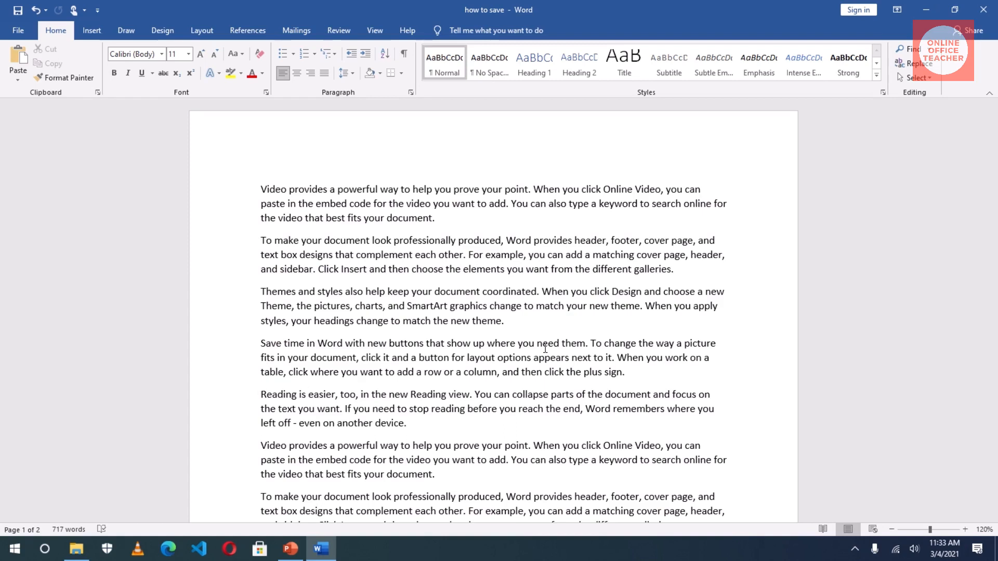
{"action": "left_click", "coordinate": [703, 190]}
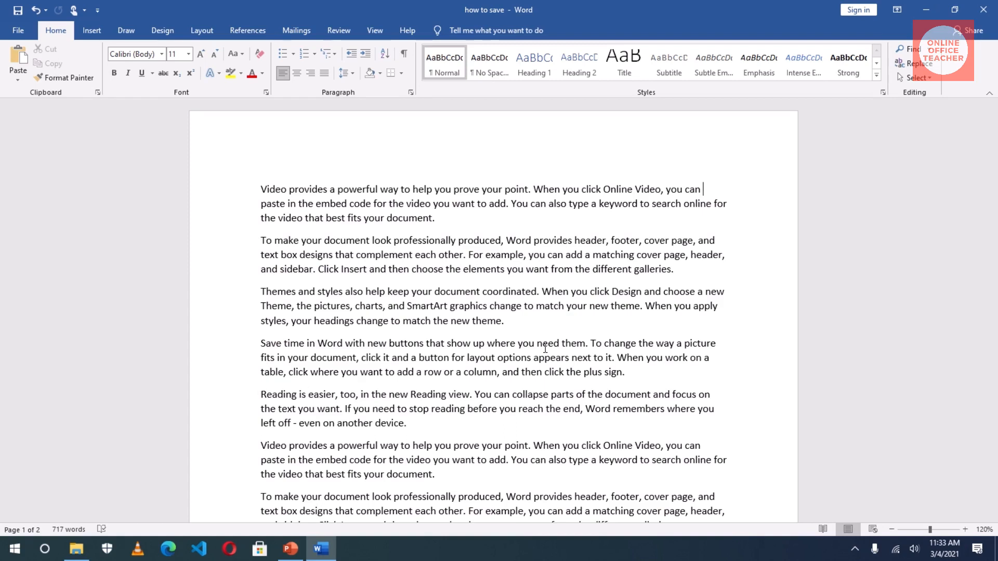